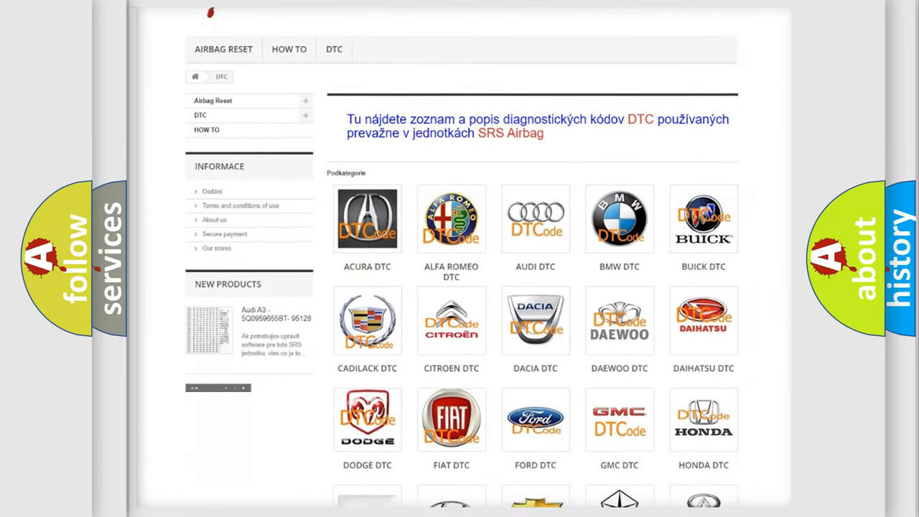
pyautogui.scroll(-3)
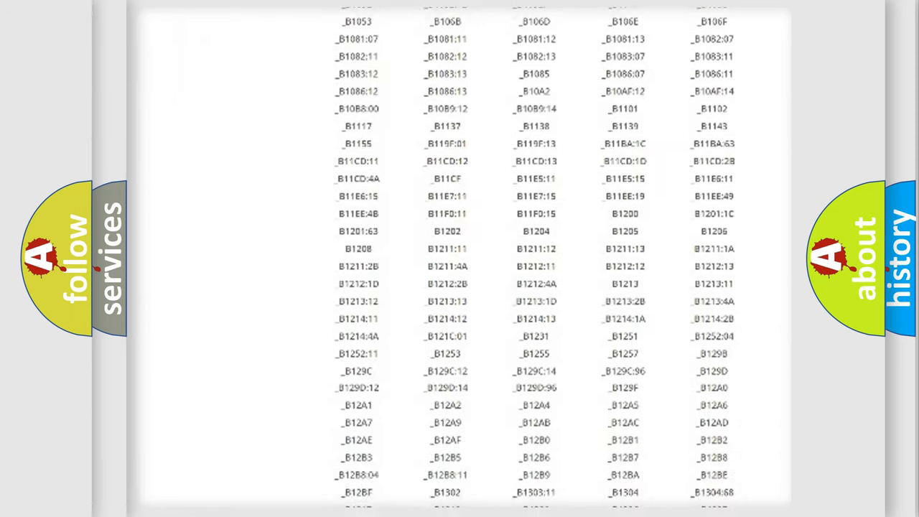
pyautogui.scroll(-3)
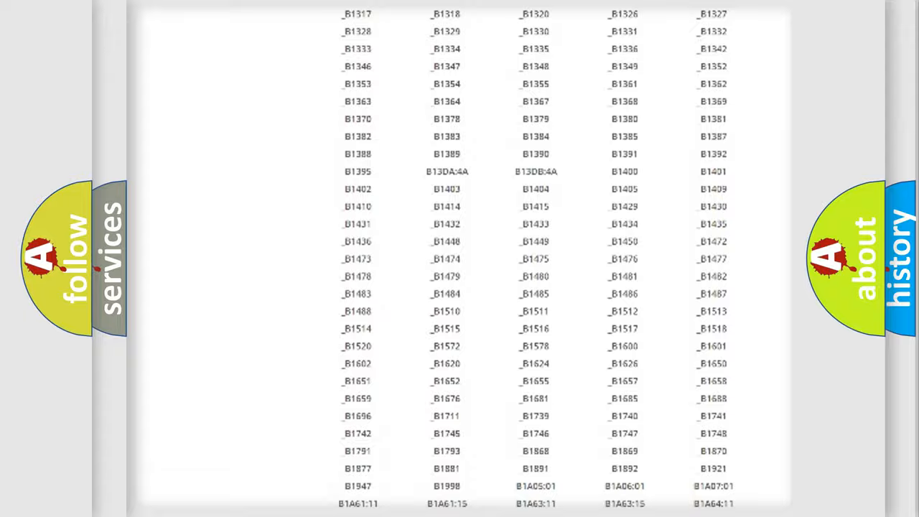